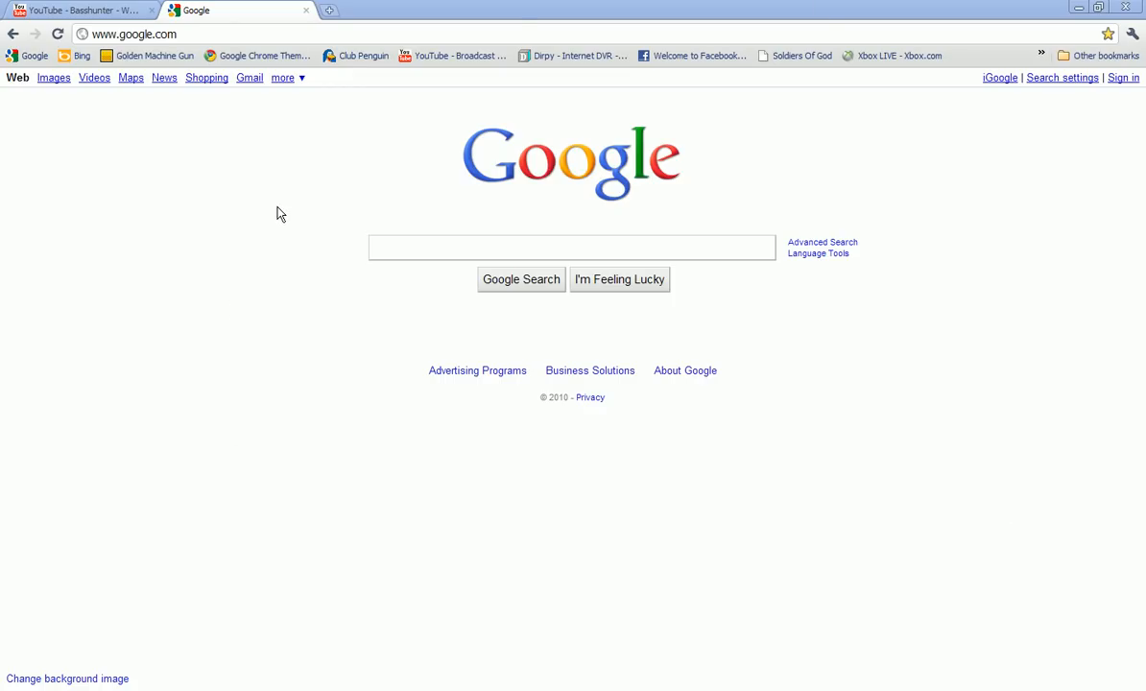
{"action": "mouse_move", "coordinate": [242, 188]}
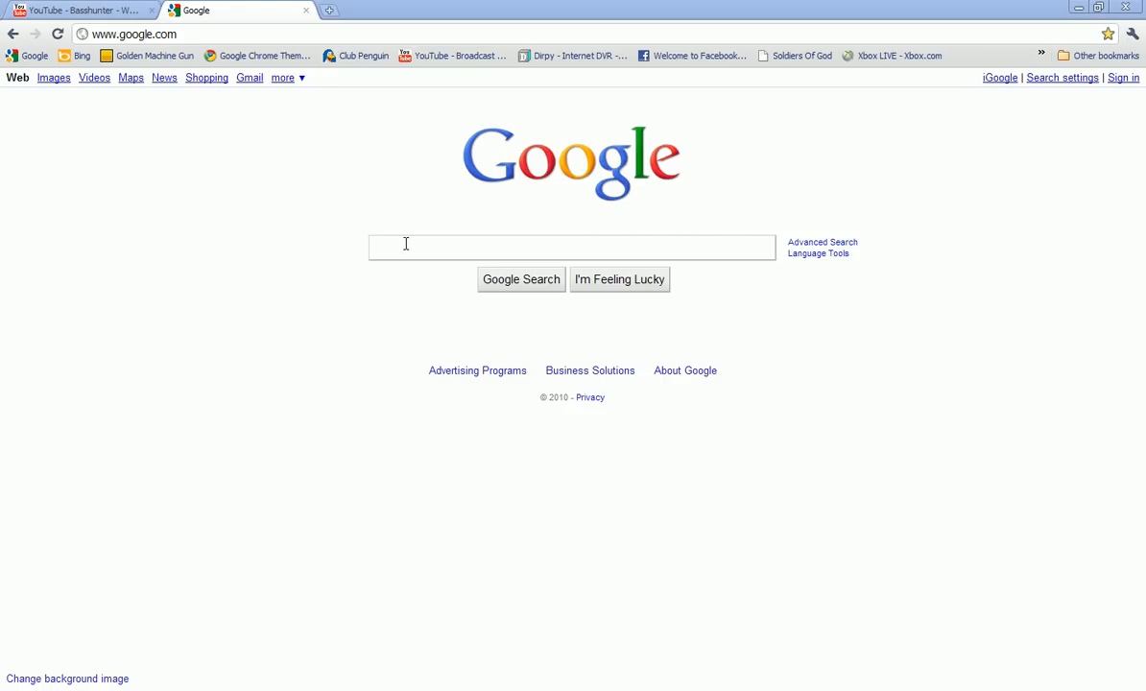
Step: Search Google for Dirpy and reach the dirpy.com converter site
{"action": "left_click", "coordinate": [572, 246]}
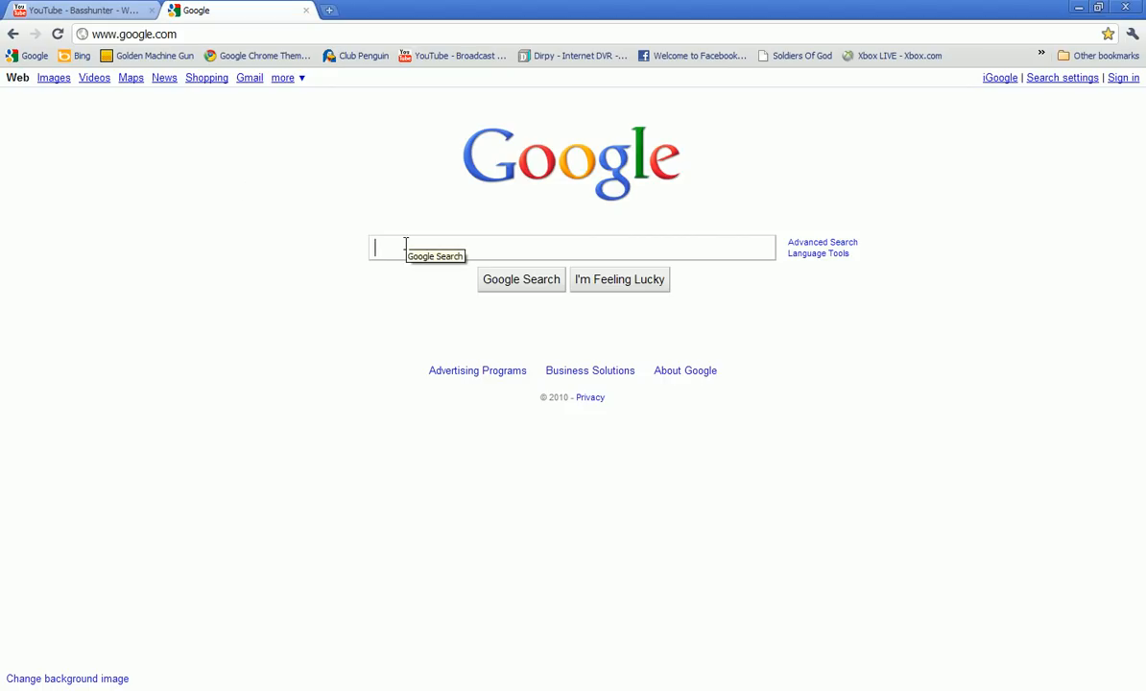
{"action": "type", "text": "dip"}
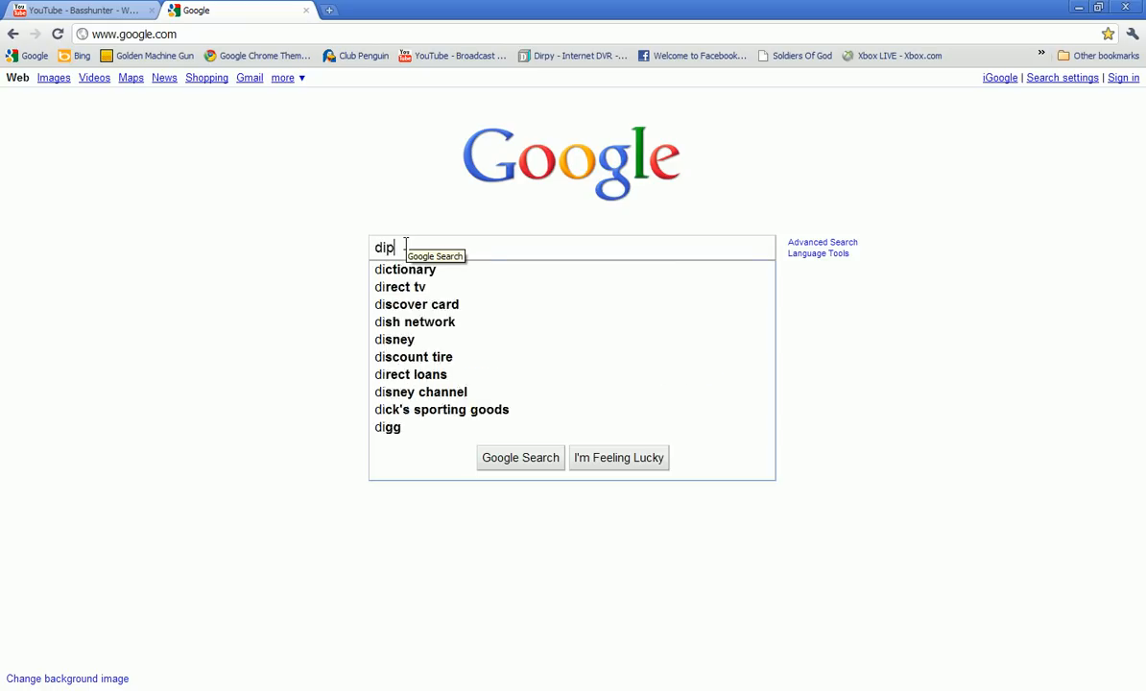
{"action": "key", "text": "BackSpace"}
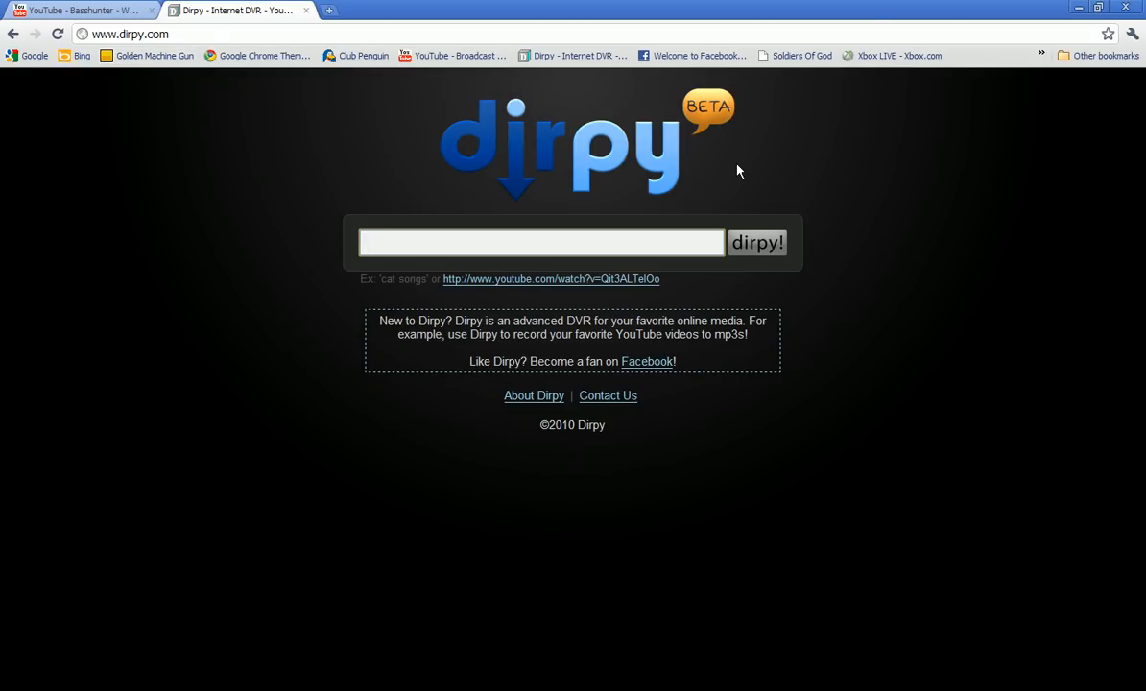
{"action": "mouse_move", "coordinate": [76, 11]}
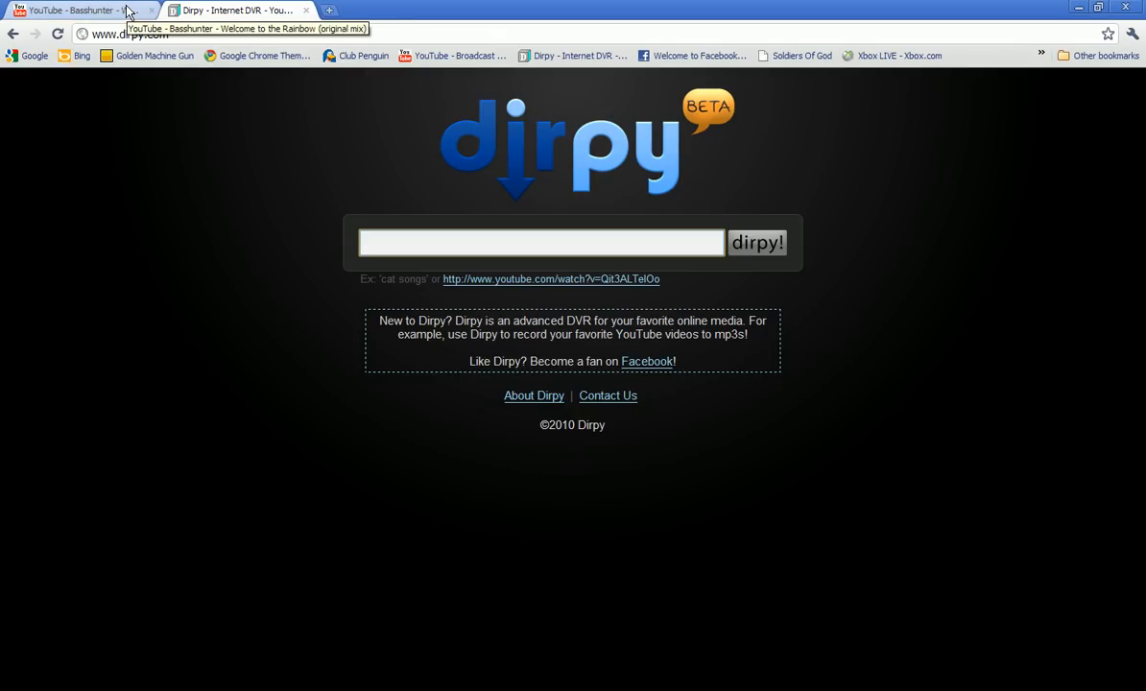
Step: Copy the Basshunter Welcome to the Rainbow YouTube URL and submit it in Dirpy's link field
{"action": "left_click", "coordinate": [73, 12]}
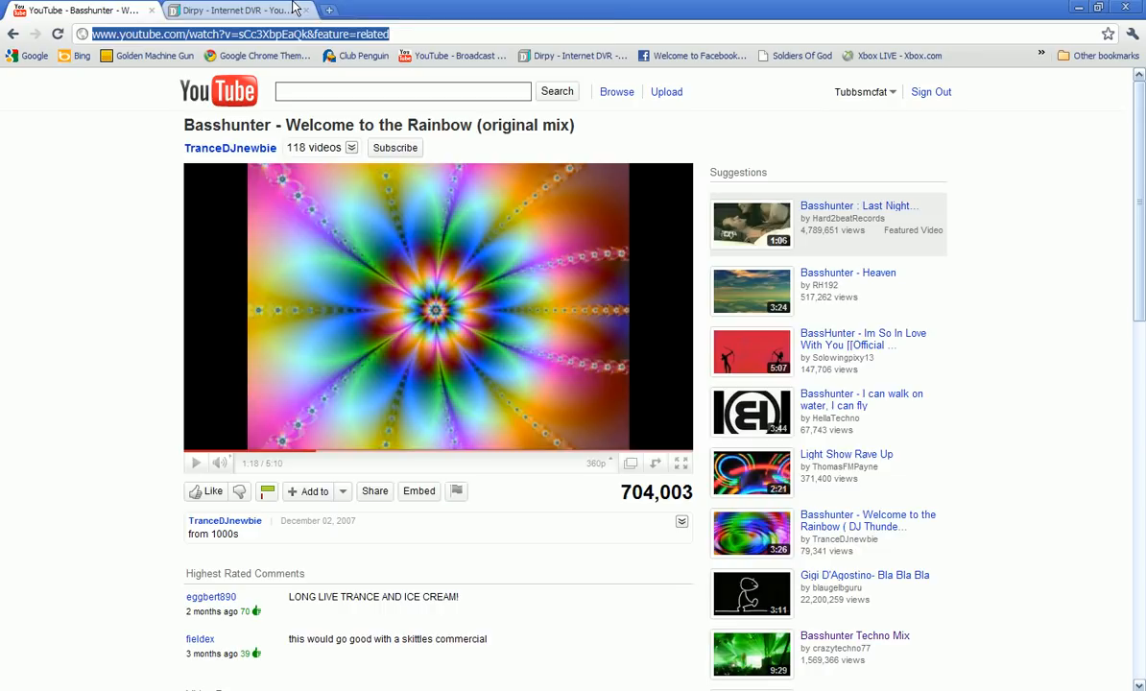
{"action": "left_click", "coordinate": [234, 9]}
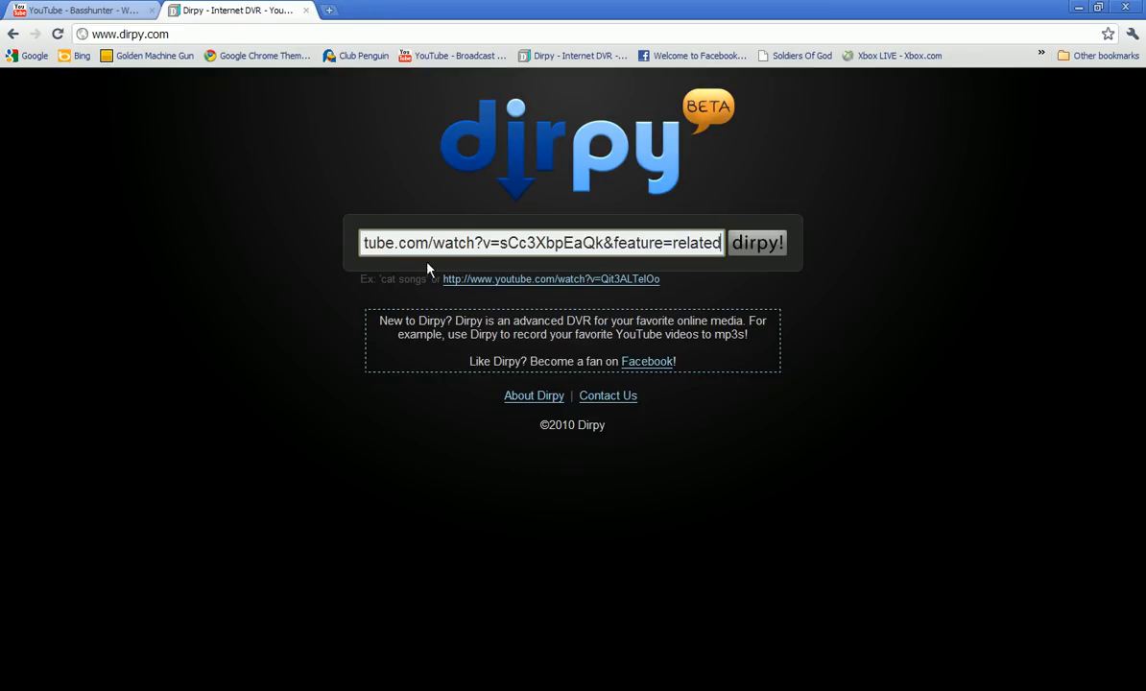
{"action": "left_click", "coordinate": [757, 242]}
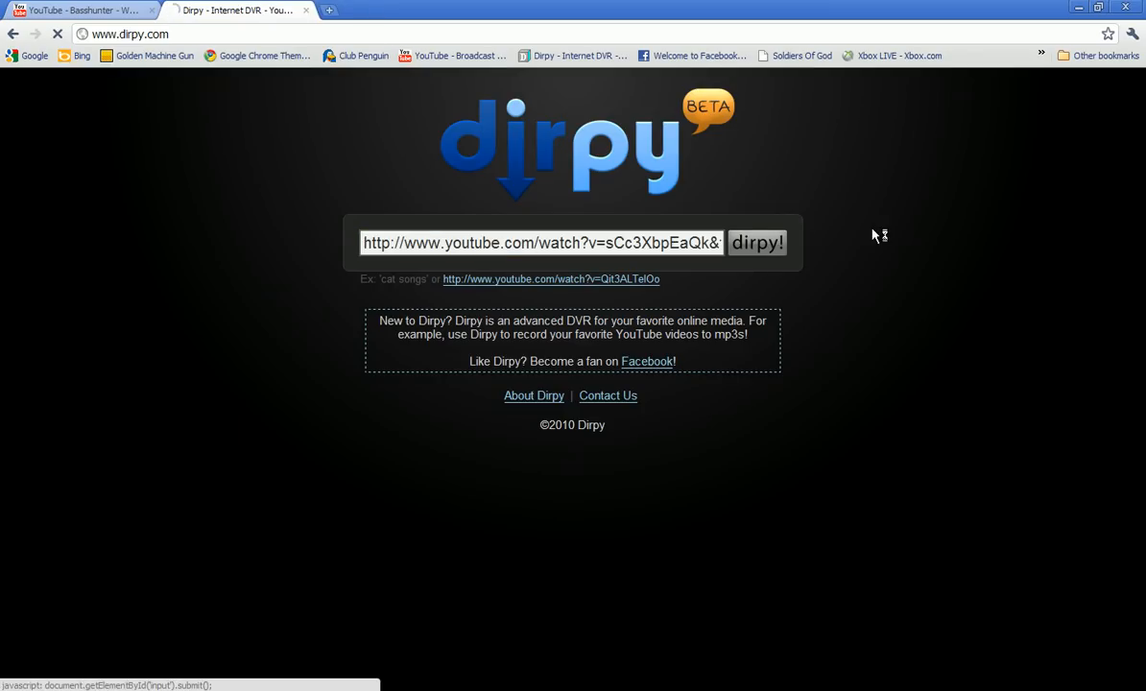
Step: Load Dirpy Studio for the video and set audio quality to High (128 kbps)
{"action": "left_click", "coordinate": [756, 242]}
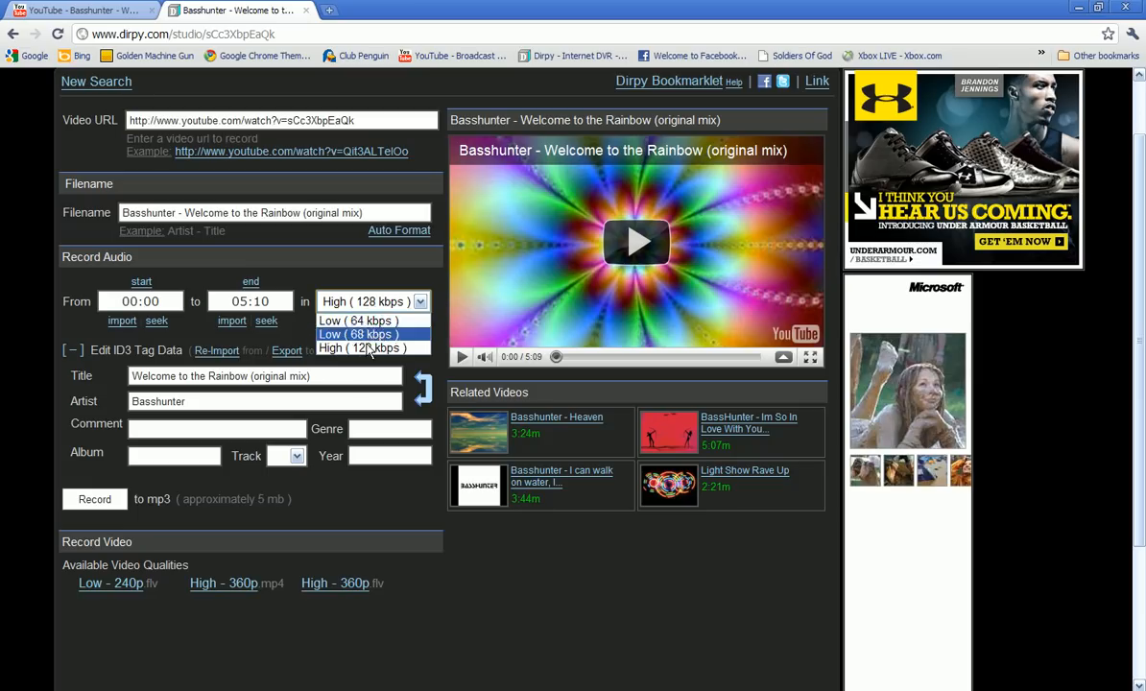
{"action": "mouse_move", "coordinate": [370, 348]}
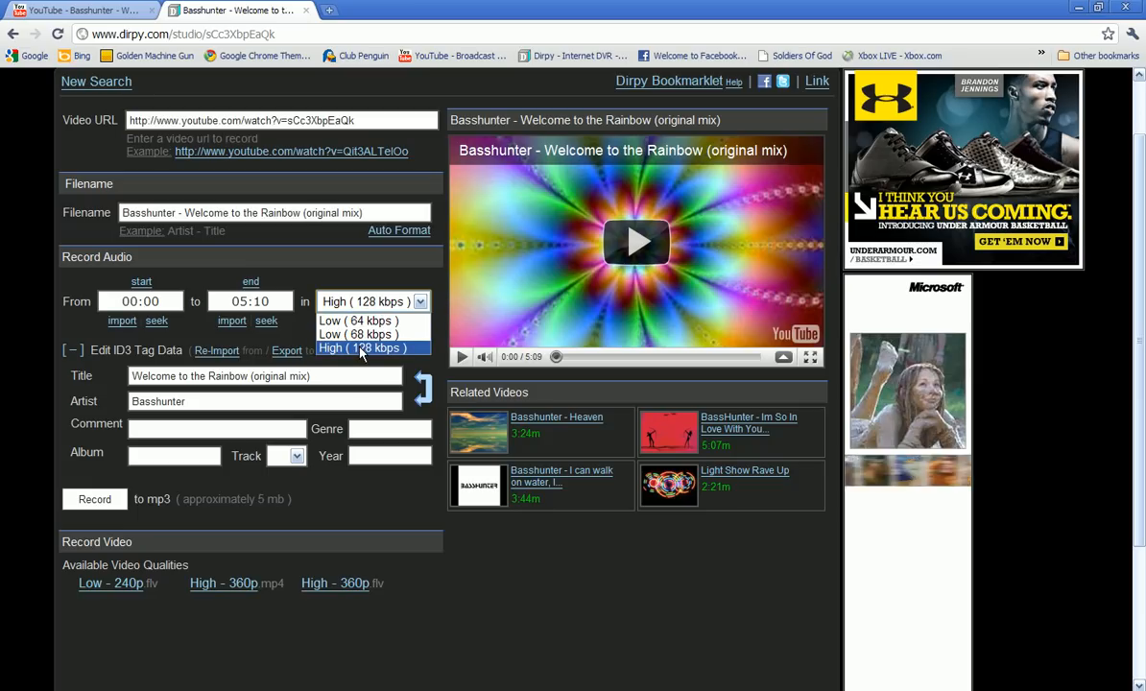
{"action": "left_click", "coordinate": [372, 349]}
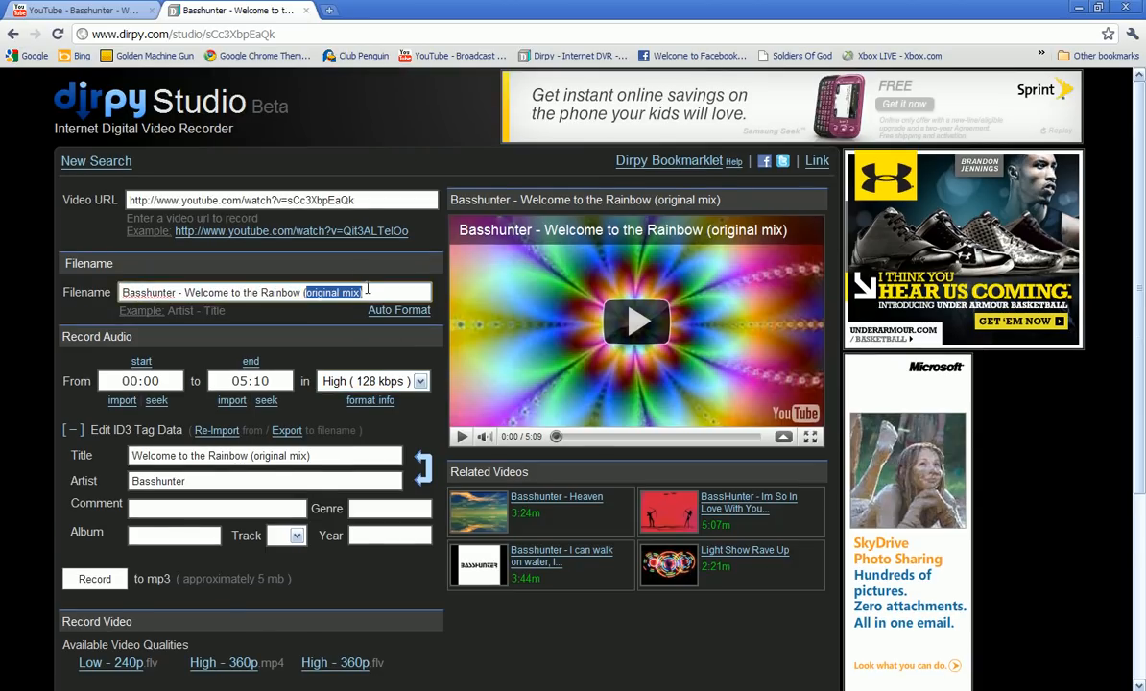
{"action": "scroll", "scroll_direction": "down", "scroll_amount": 3}
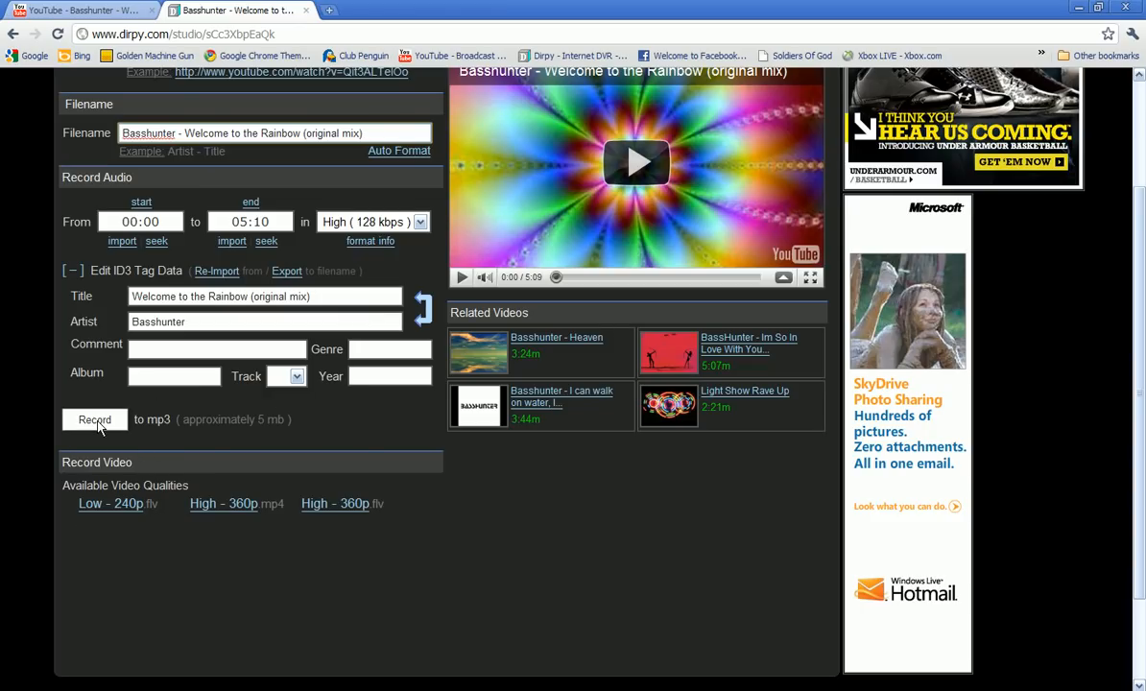
Step: Record the song to MP3 and save the file to the Desktop
{"action": "left_click", "coordinate": [94, 418]}
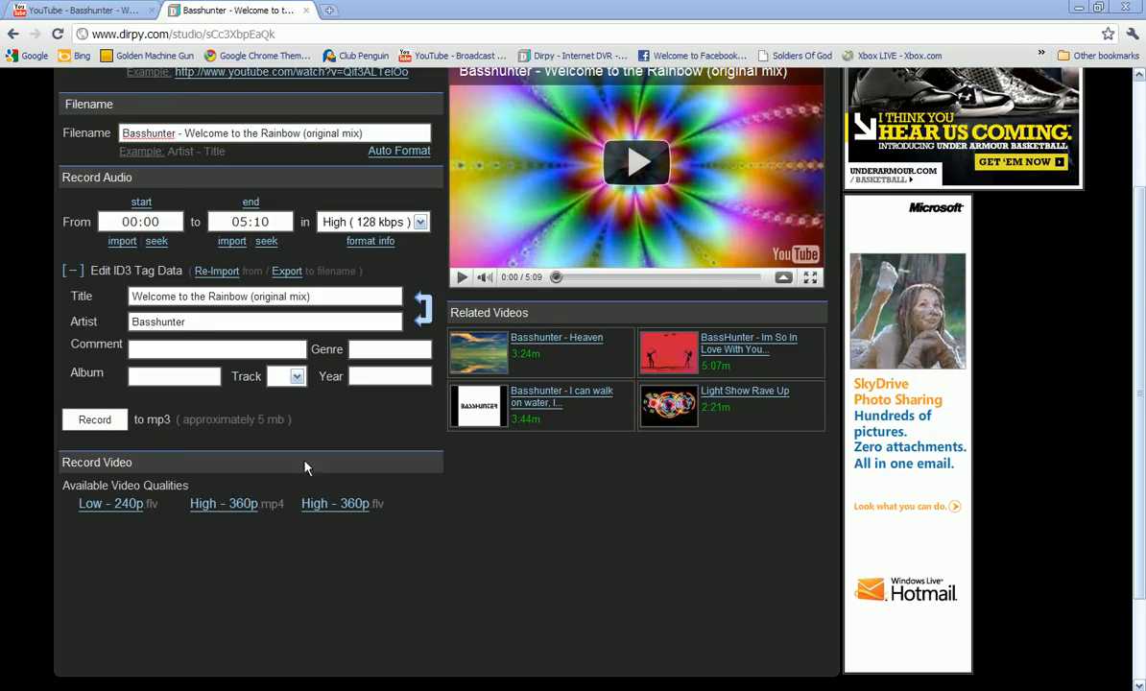
{"action": "left_click", "coordinate": [94, 419]}
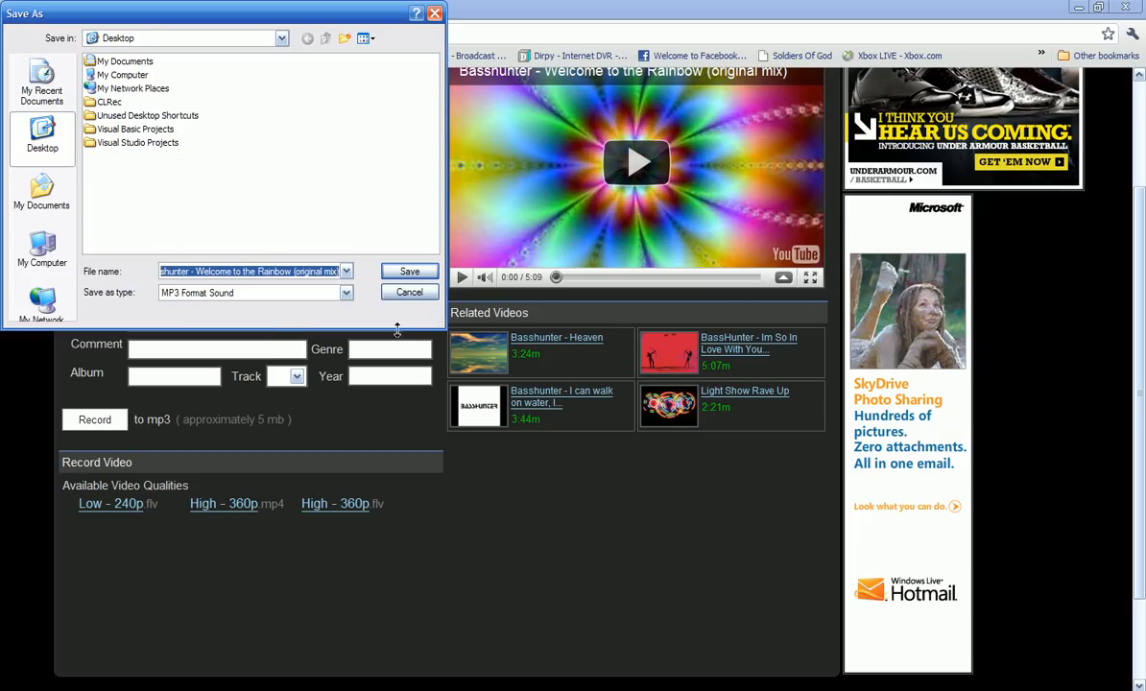
{"action": "left_click", "coordinate": [409, 292]}
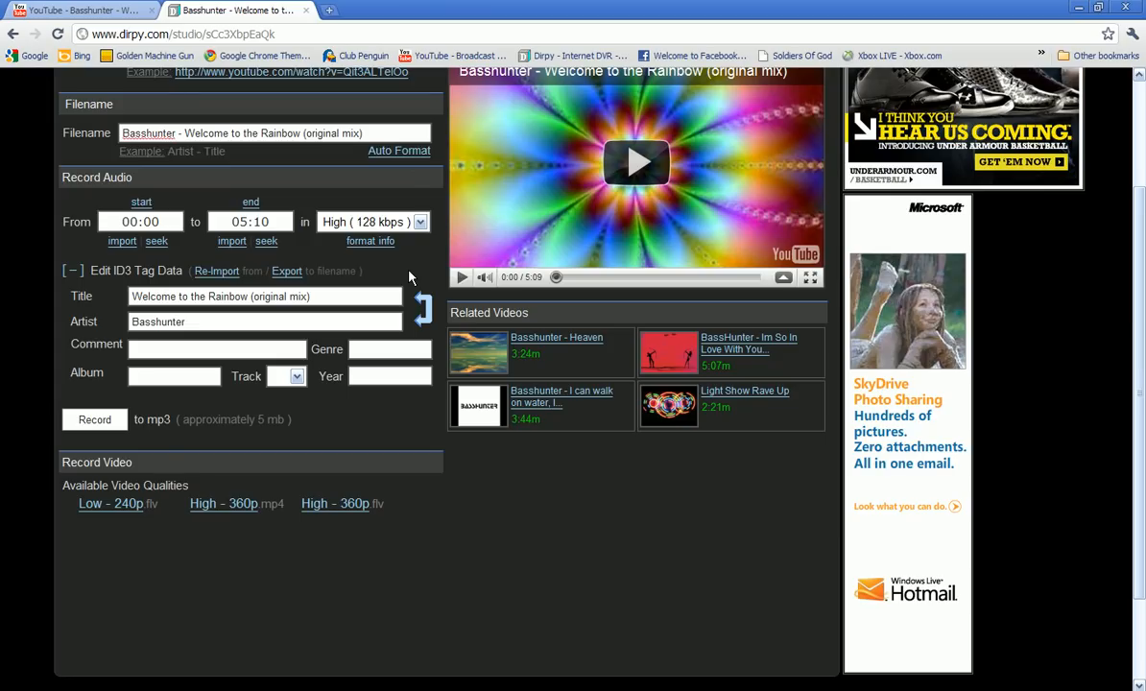
{"action": "left_click", "coordinate": [223, 503]}
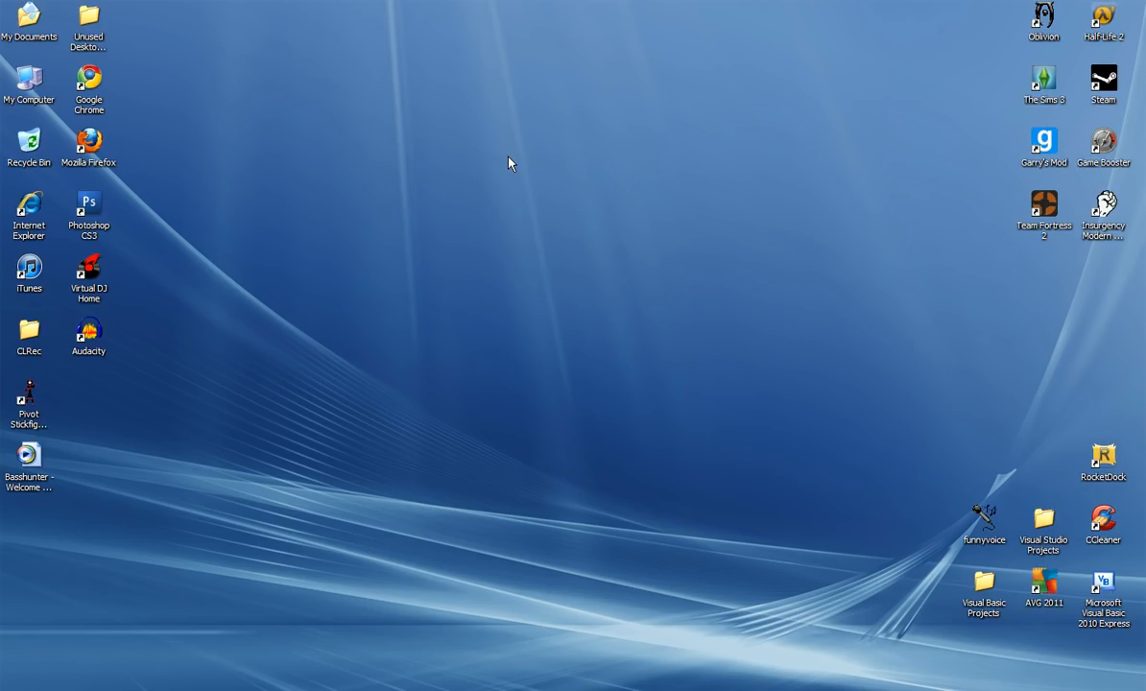
{"action": "mouse_move", "coordinate": [18, 474]}
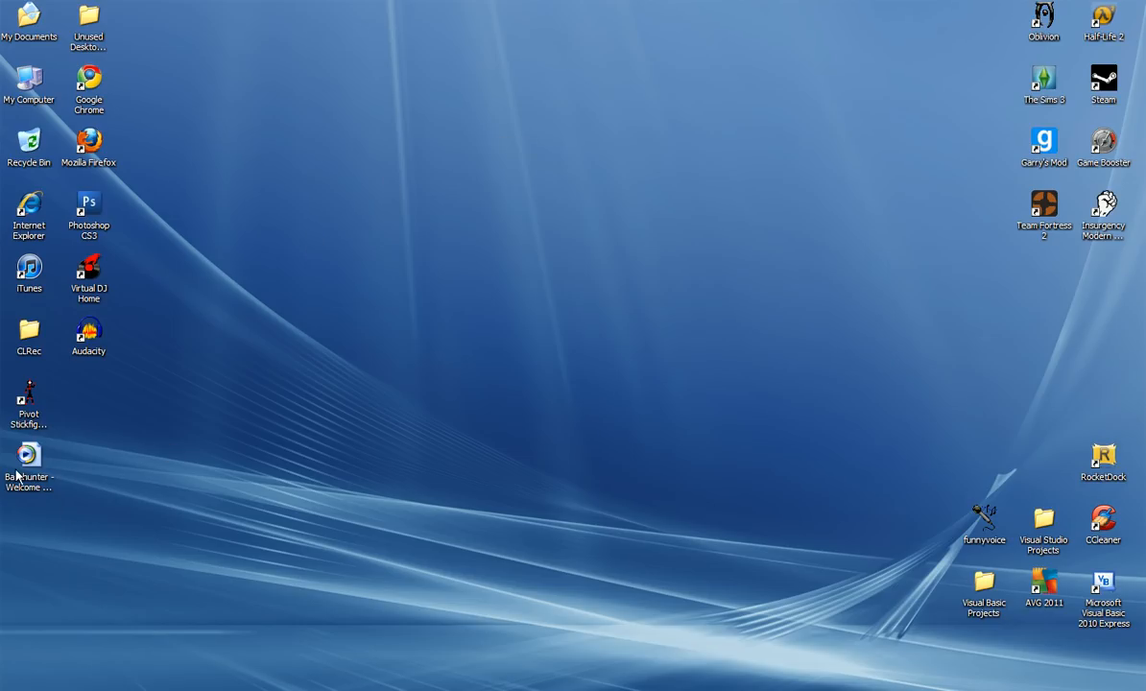
Step: Move the Basshunter MP3 icon to the centre of the desktop
{"action": "left_click_drag", "start_coordinate": [29, 461], "coordinate": [566, 221]}
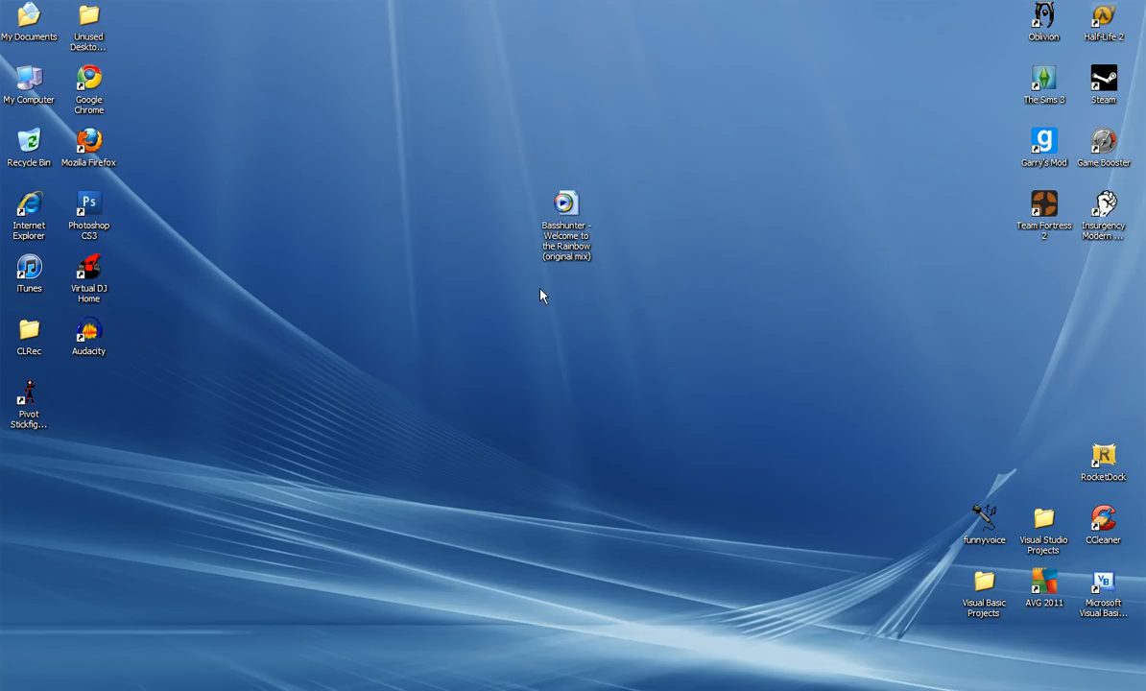
{"action": "mouse_move", "coordinate": [676, 196]}
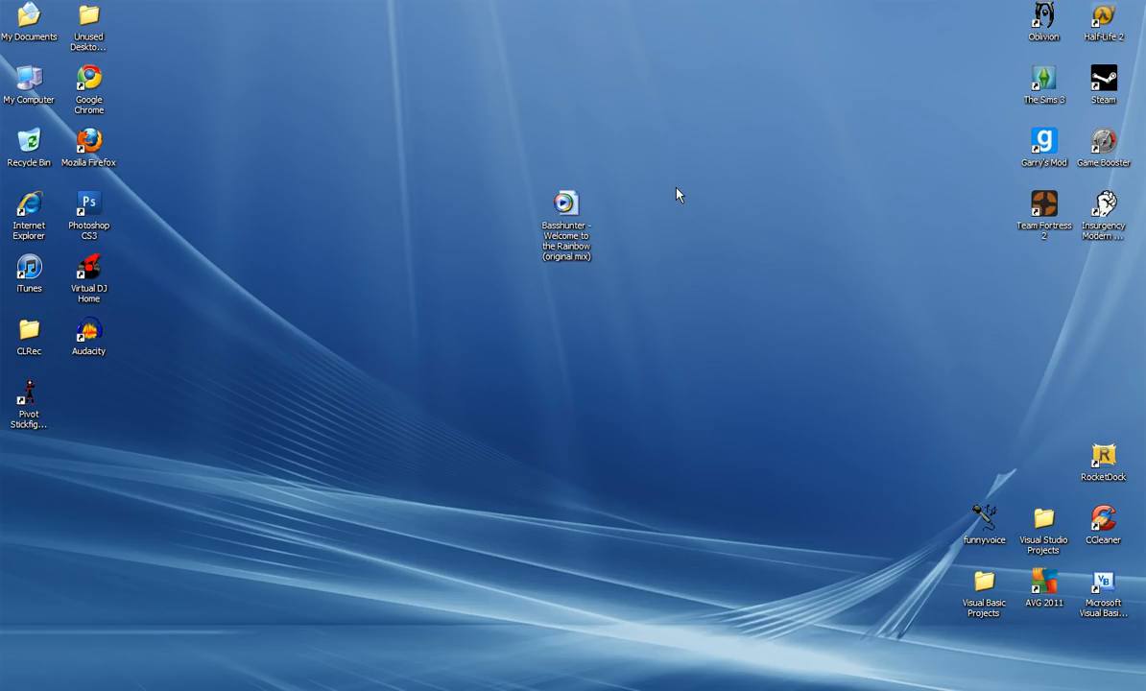
{"action": "mouse_move", "coordinate": [653, 208]}
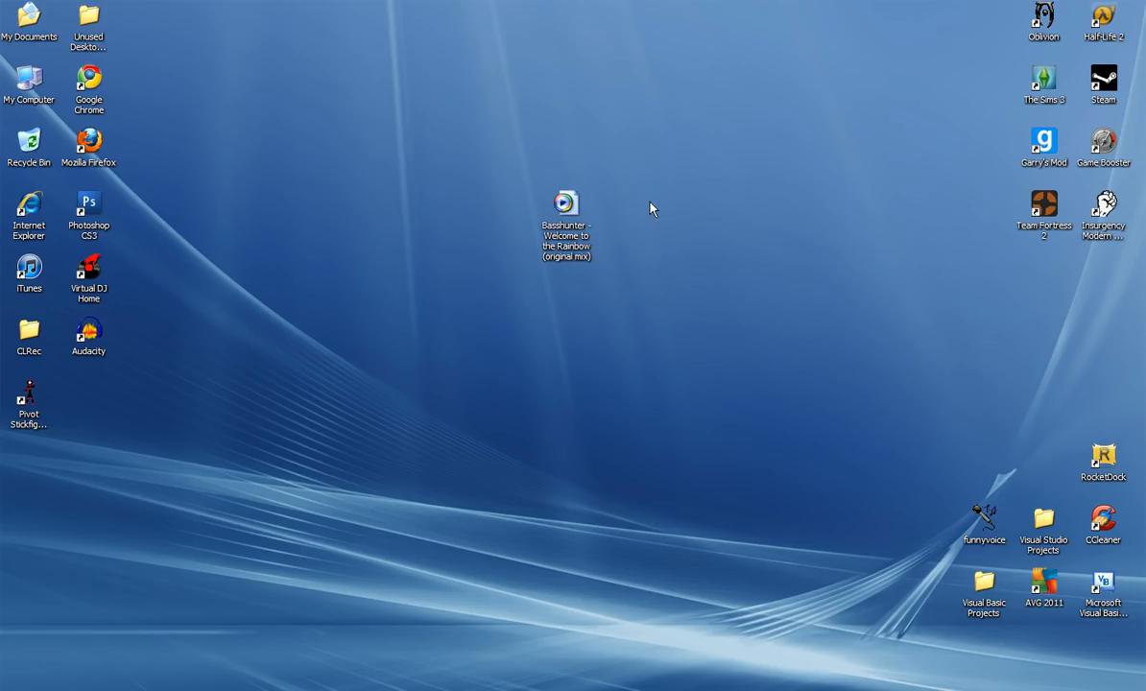